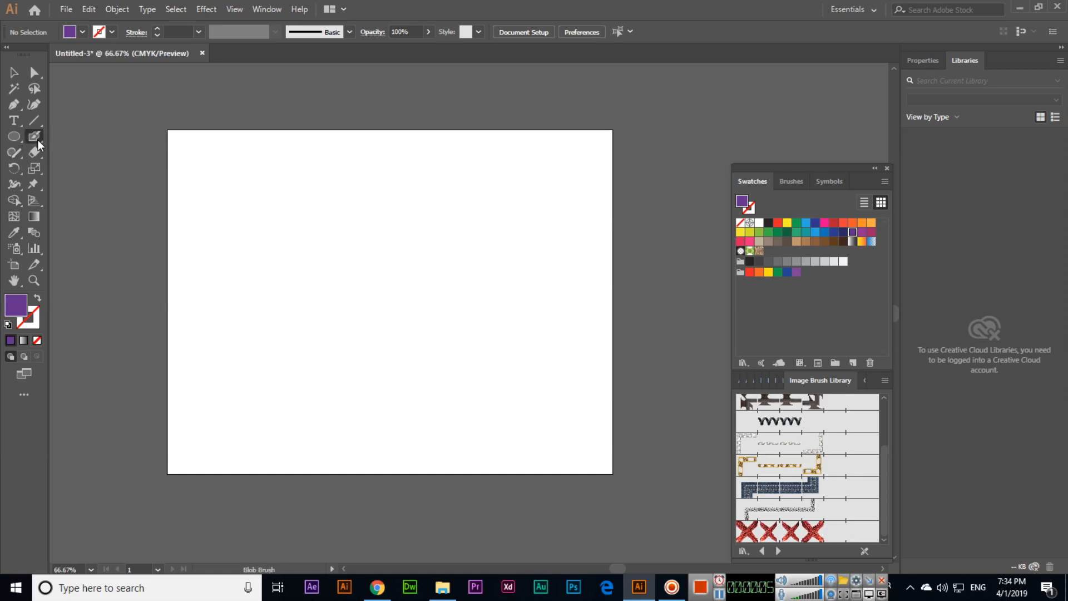
pyautogui.moveTo(33, 136)
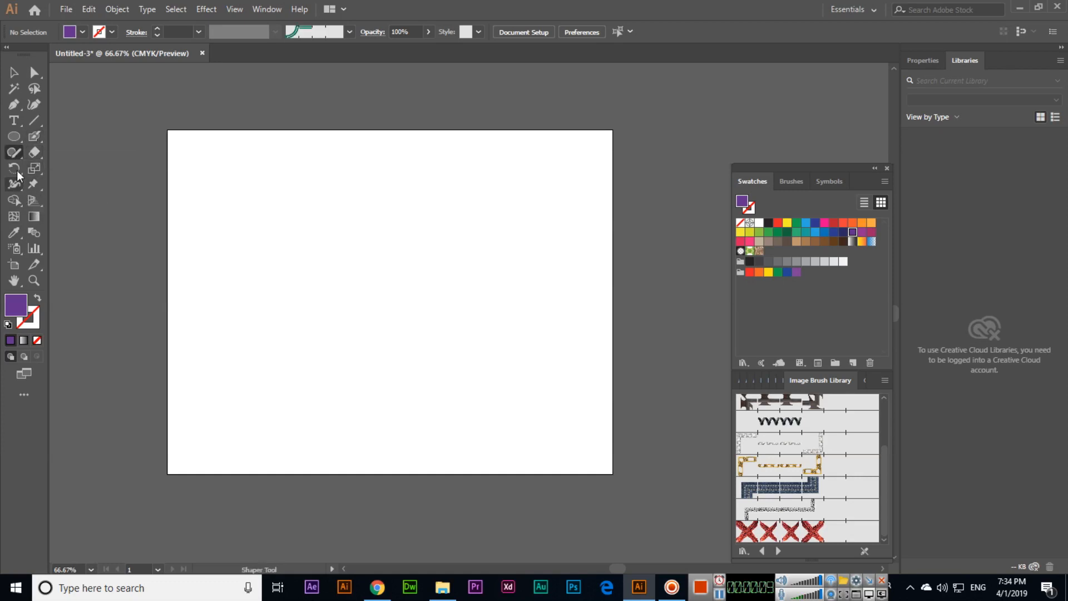
pyautogui.moveTo(13, 153)
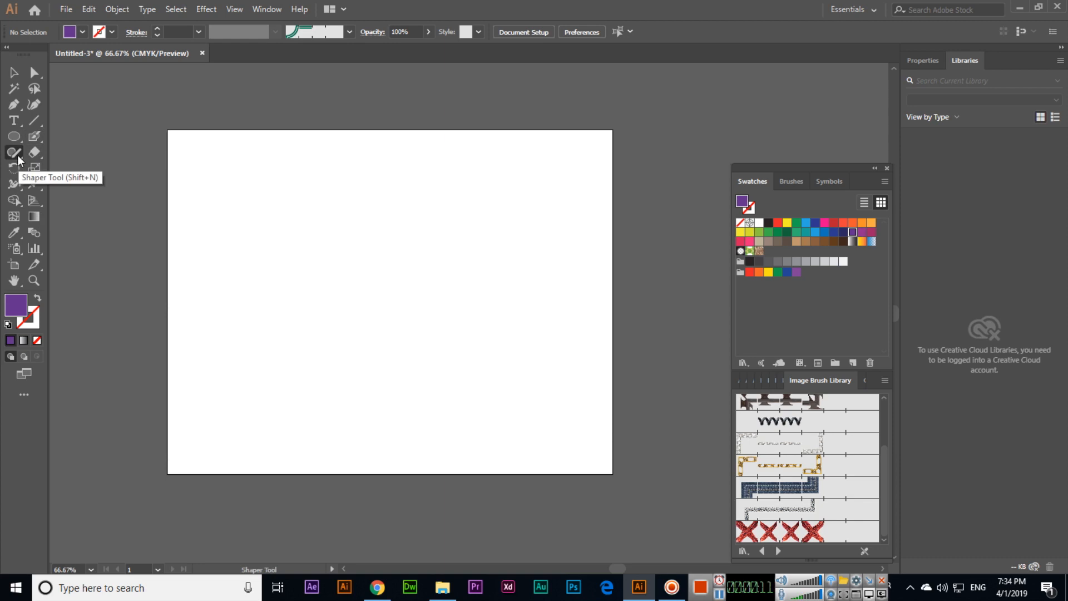
# - Activate the Shaper Tool so rough sketches convert into clean shapes
pyautogui.click(13, 152)
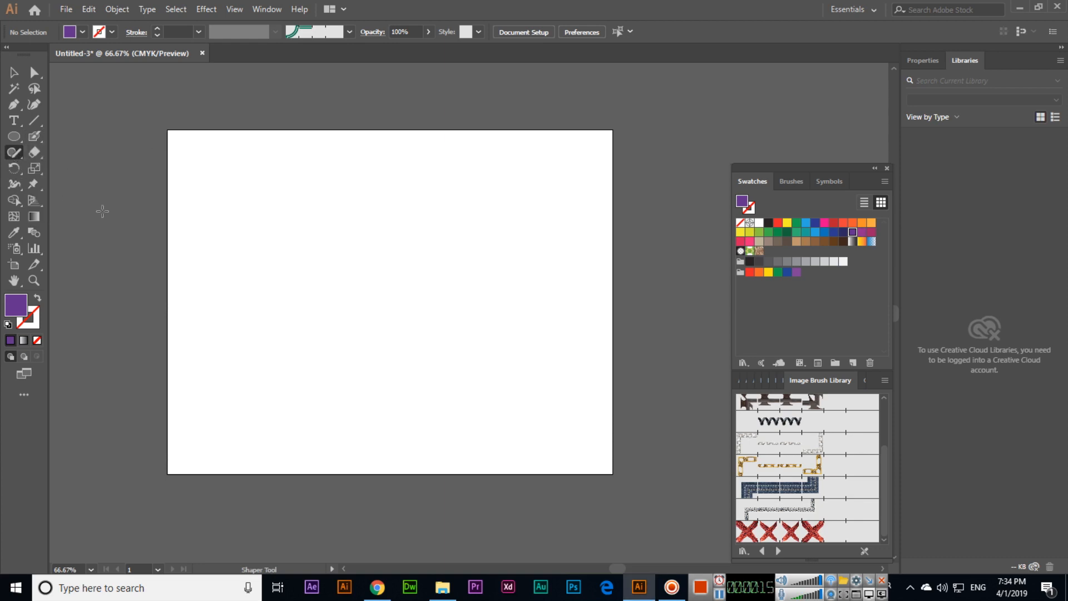
pyautogui.moveTo(323, 279)
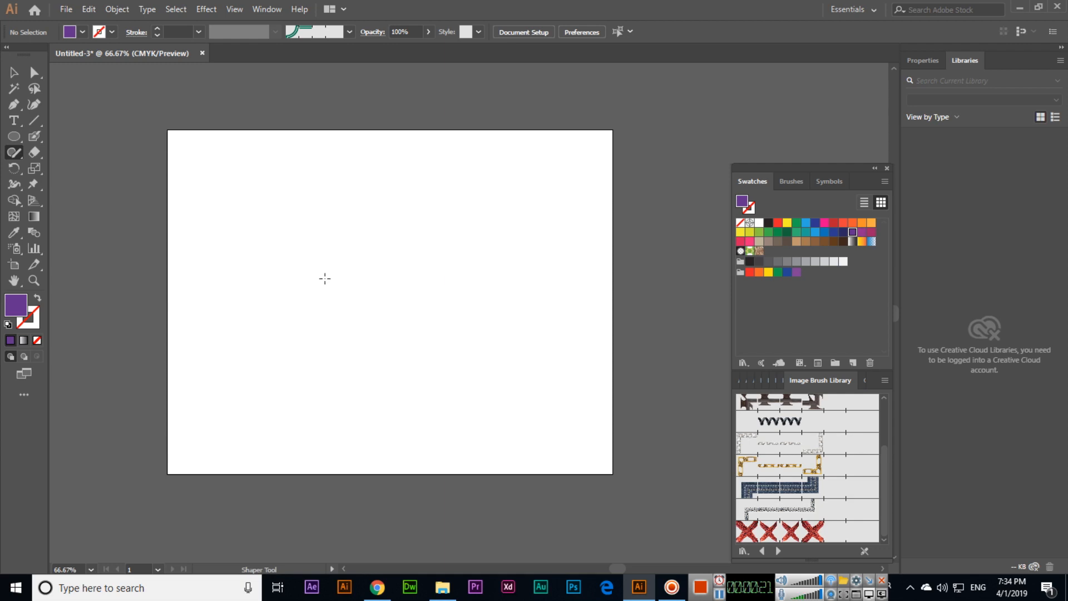
pyautogui.moveTo(268, 248)
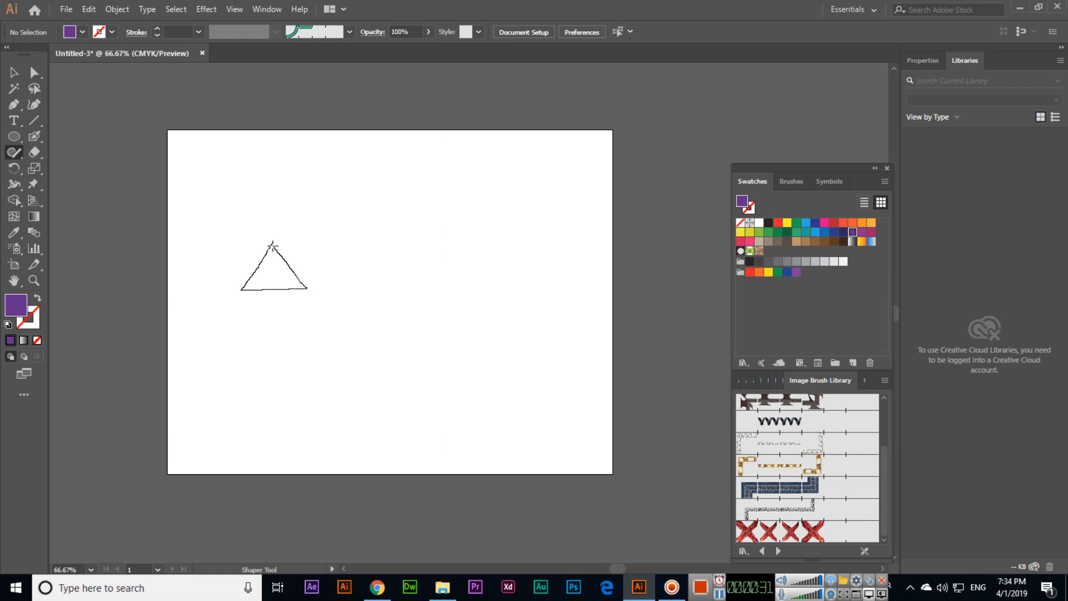
# - Sketch a rough triangle that converts to a clean grey triangle, then select it
pyautogui.click(272, 272)
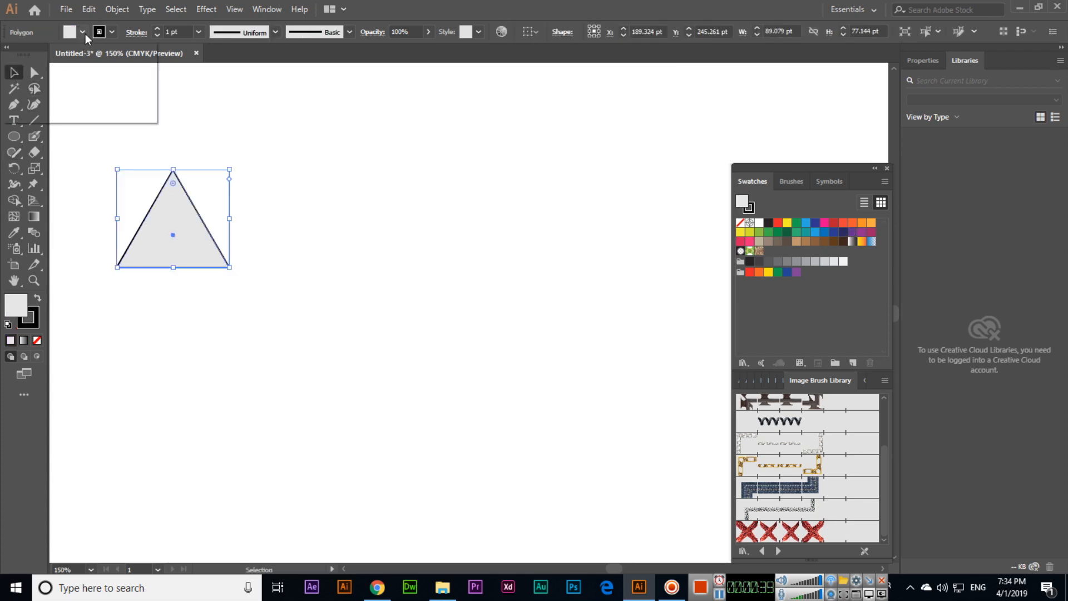
# - Fill the triangle with a green swatch and sketch a clean circle to its right
pyautogui.click(795, 232)
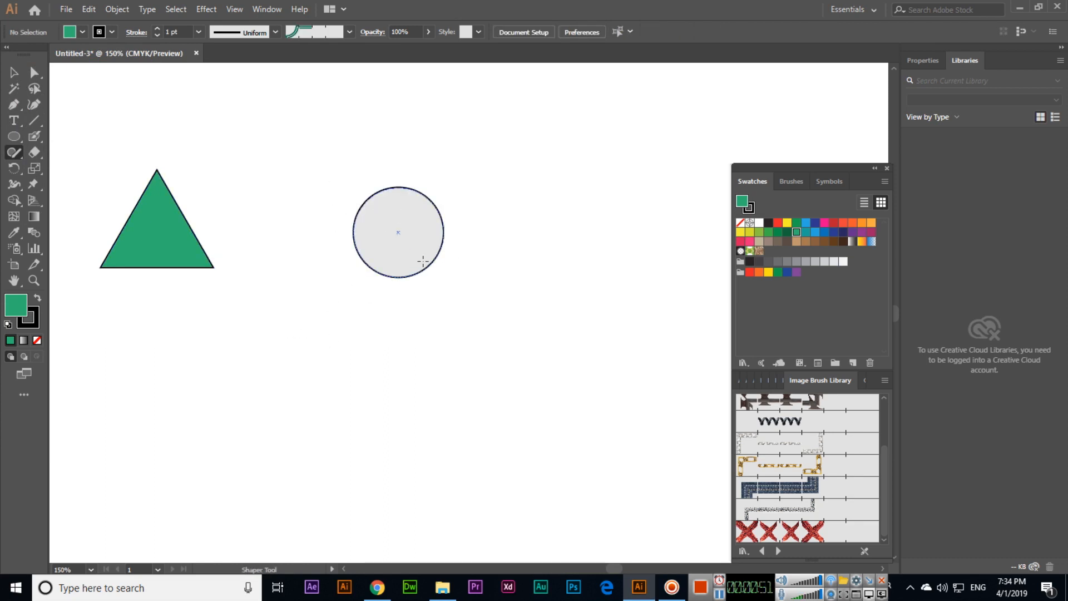
pyautogui.click(13, 152)
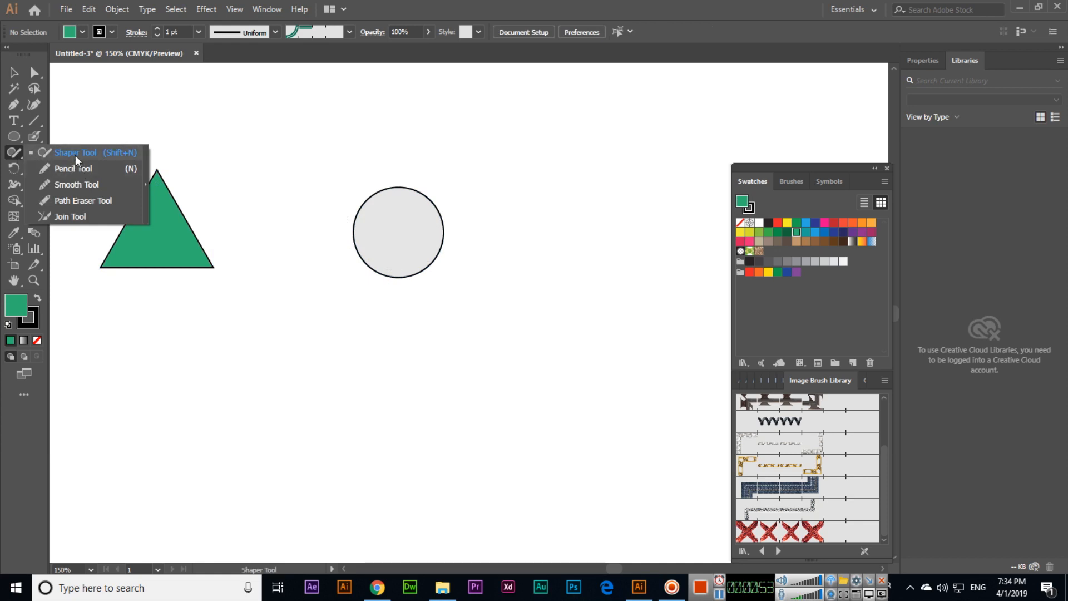
# - Sketch a rough rectangle below the shapes that converts to a clean grey rectangle
pyautogui.click(74, 153)
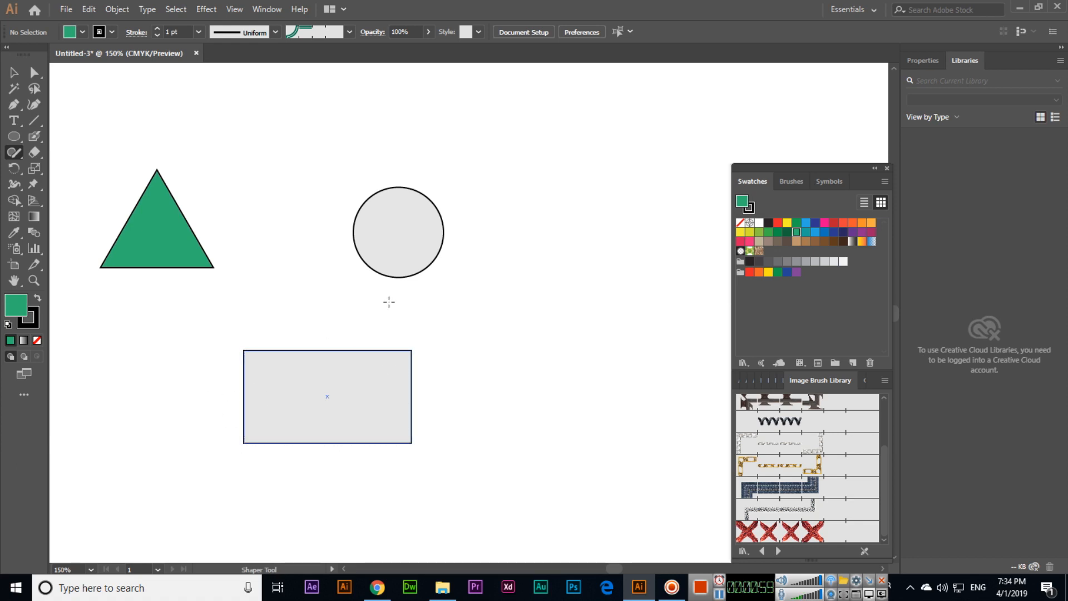
pyautogui.click(14, 72)
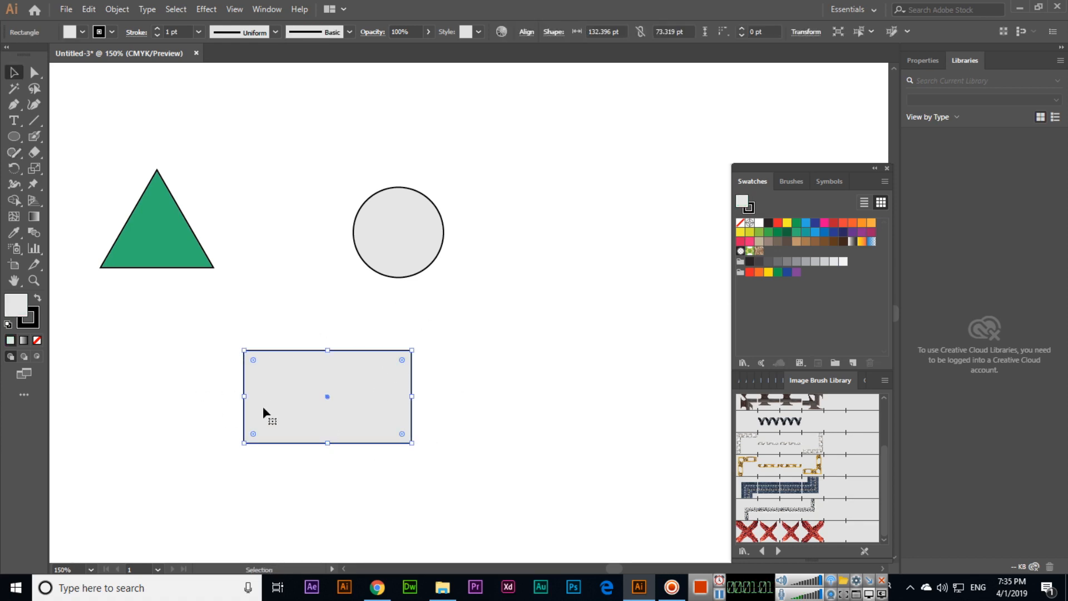
# - Fill the rectangle brown and the circle blue beside the green triangle
pyautogui.click(65, 75)
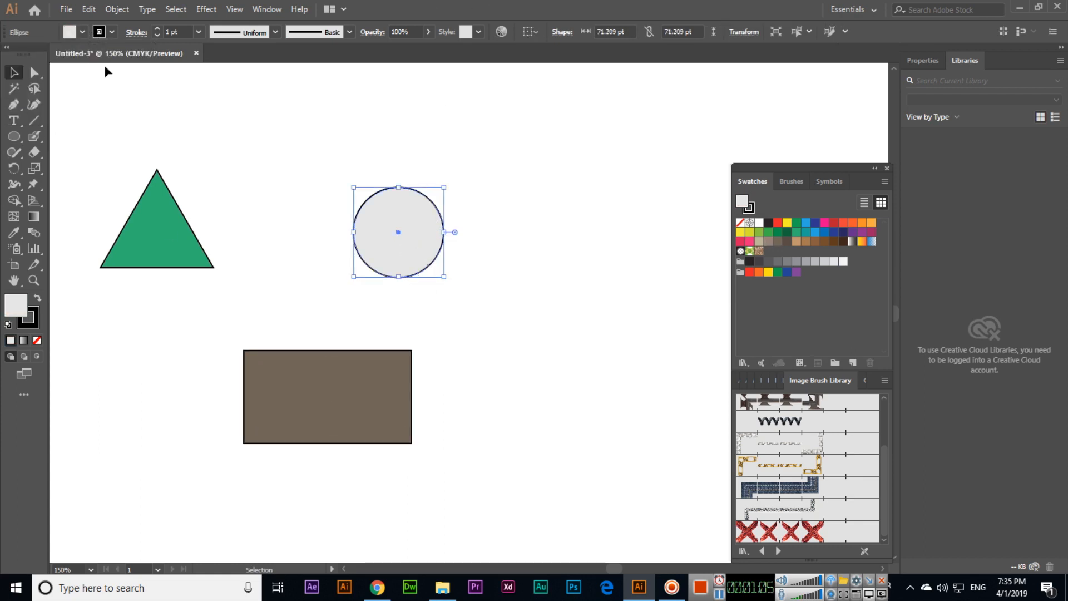
pyautogui.click(101, 63)
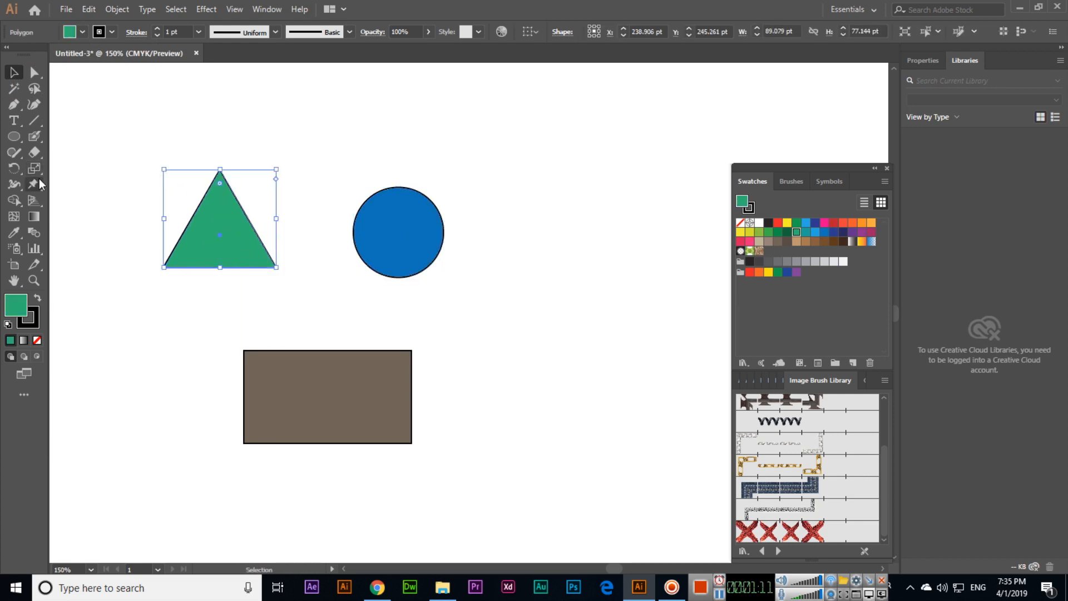
pyautogui.moveTo(34, 183)
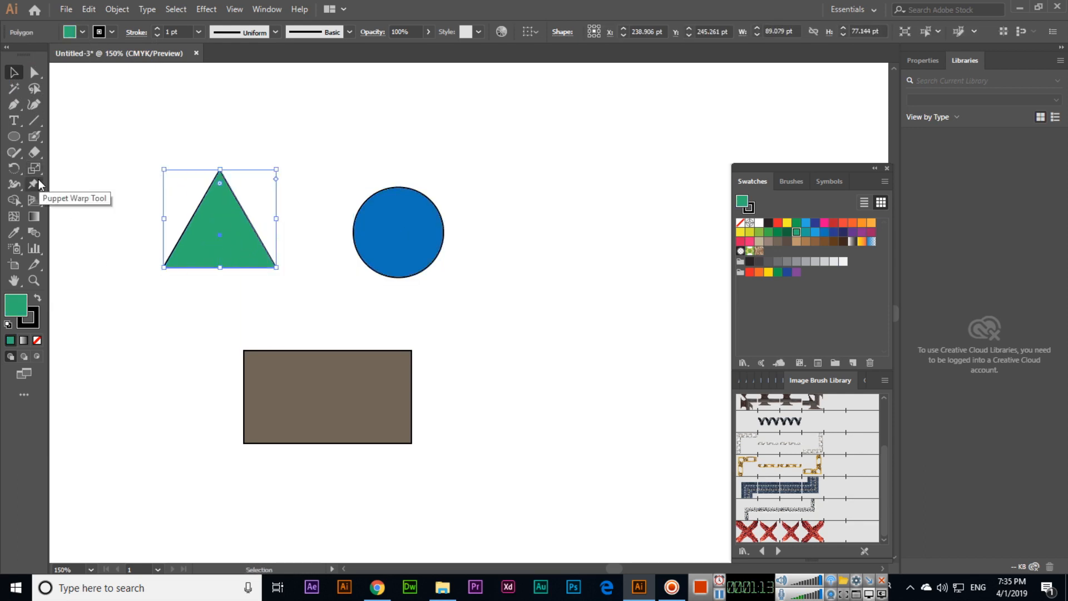